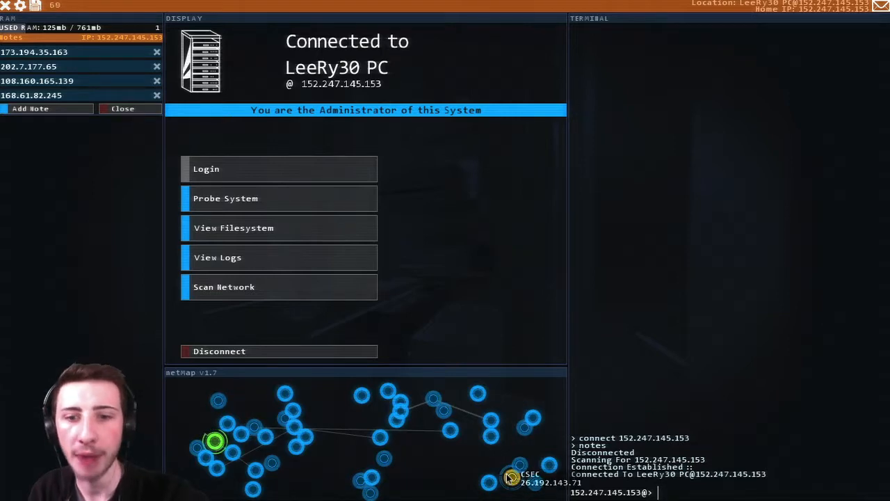
Connect to the CSEC contract hub, check the mail account, then log in to the hub
left_click(279, 169)
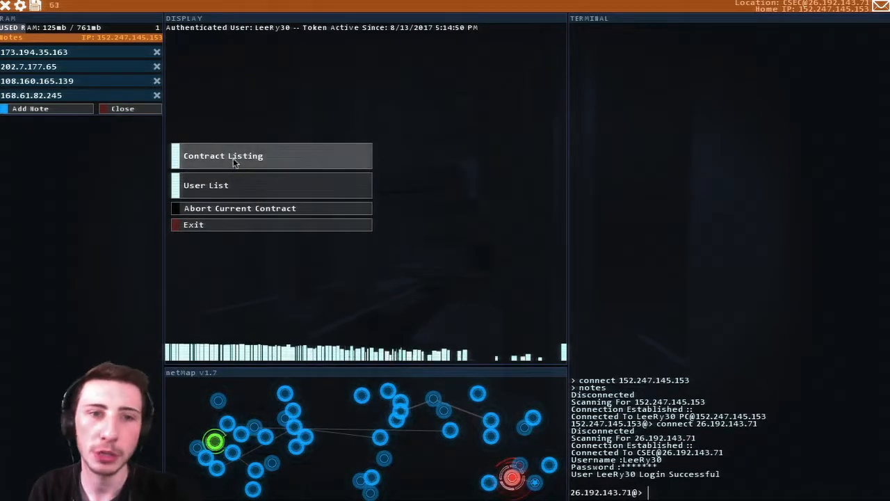
left_click(222, 155)
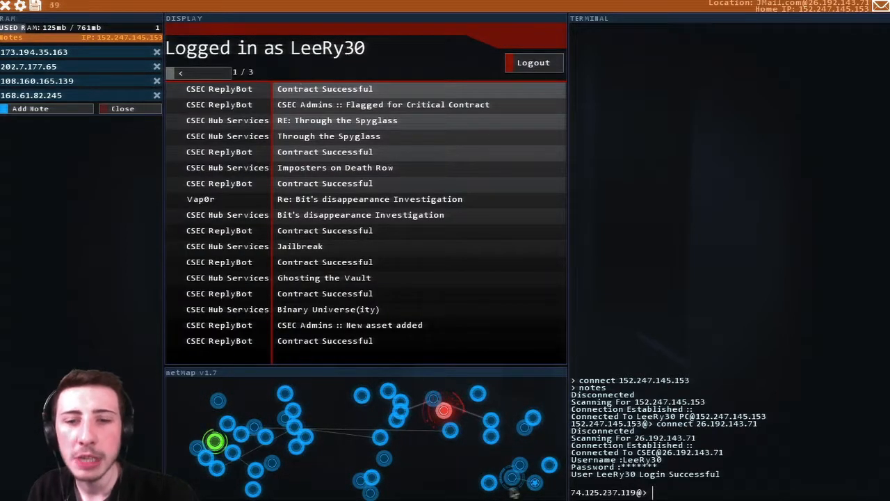
left_click(533, 61)
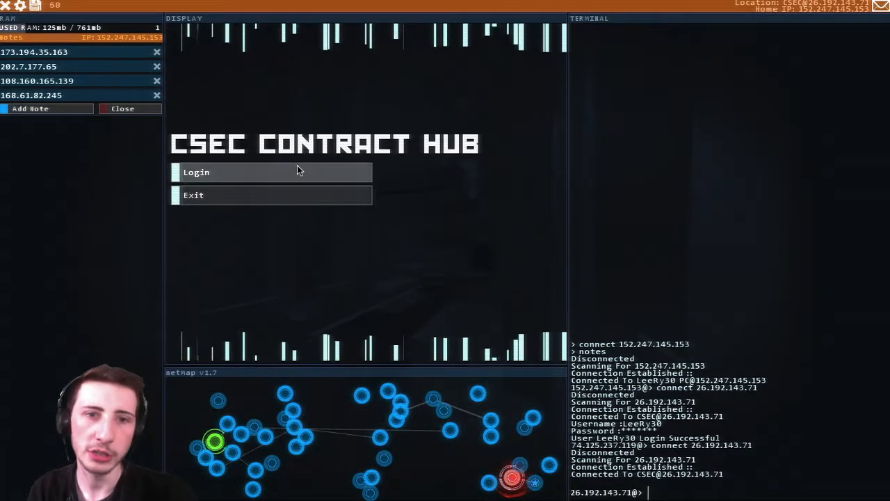
left_click(271, 173)
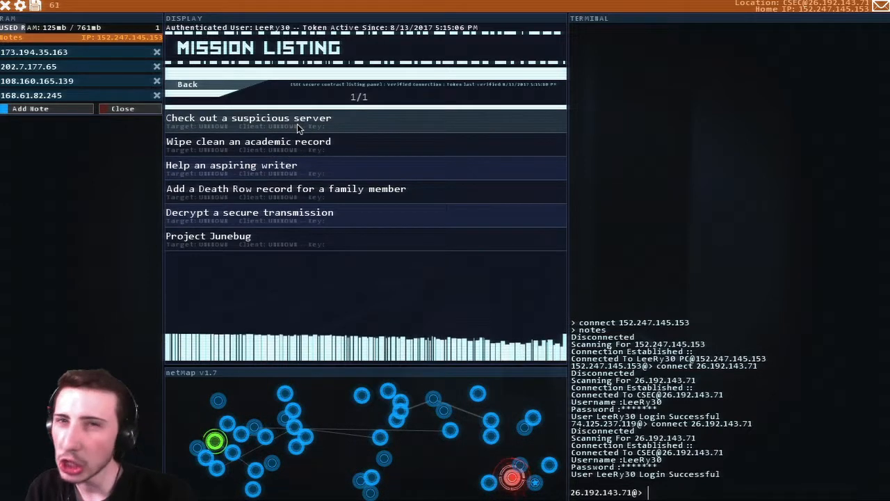
Review the 'Check out a suspicious server' contract and accept it
left_click(248, 117)
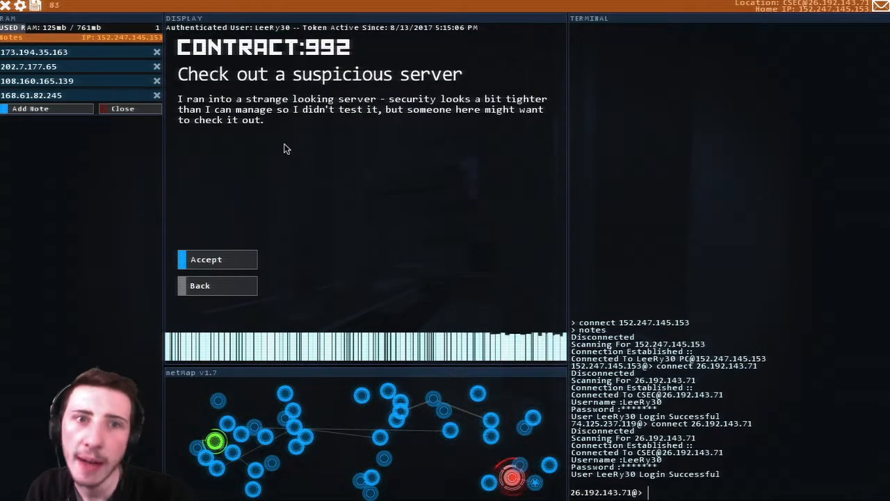
mouse_move(323, 118)
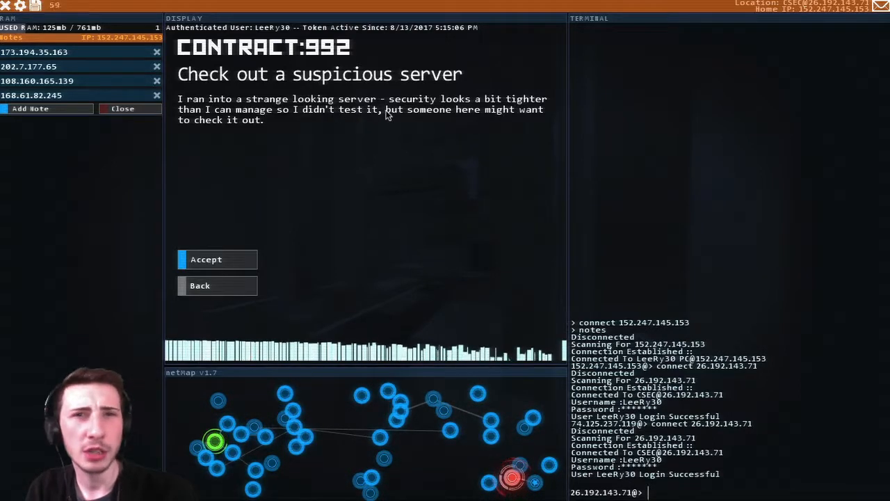
mouse_move(387, 146)
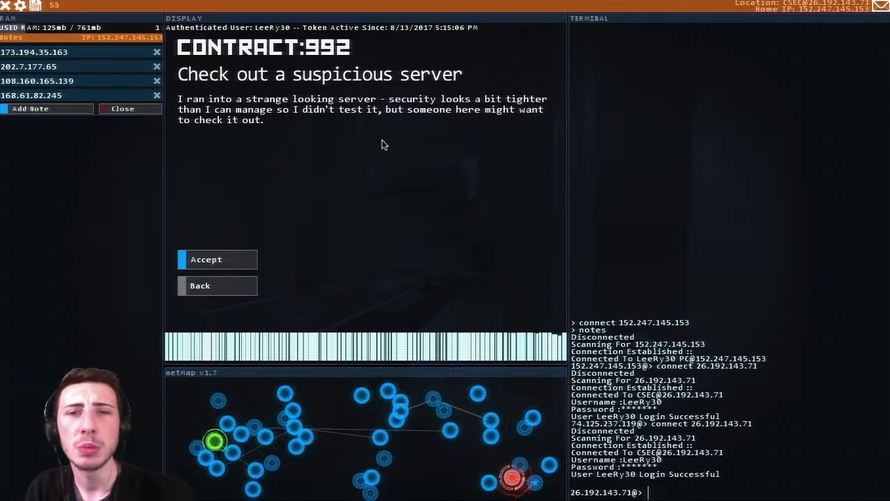
left_click(200, 285)
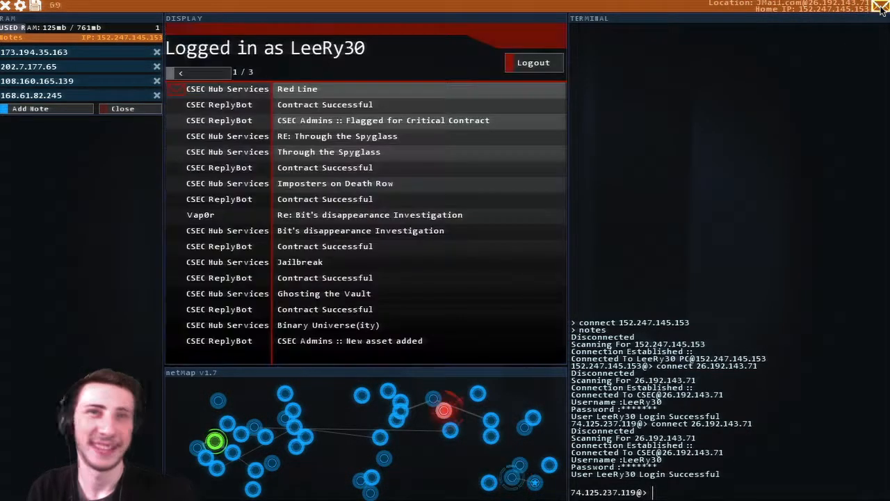
Read the Red Line message and follow its link to CCC Hacksquad Filedump at 240.249.89.81
left_click(297, 89)
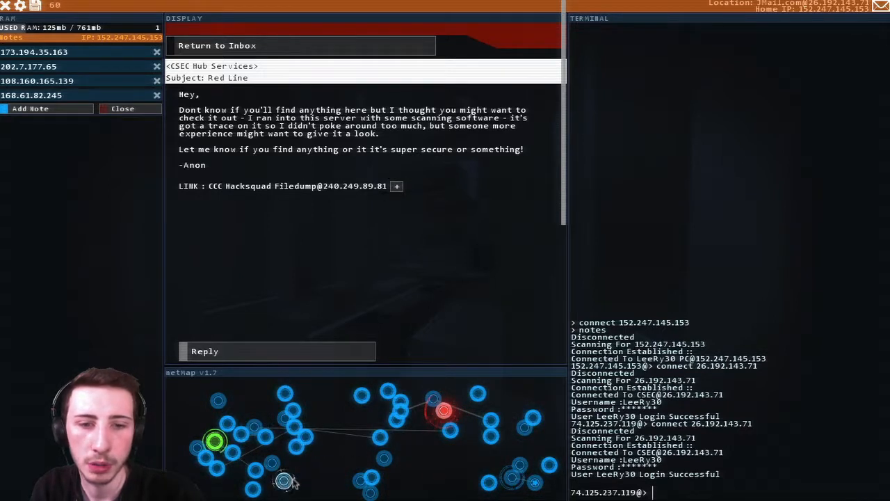
left_click(397, 187)
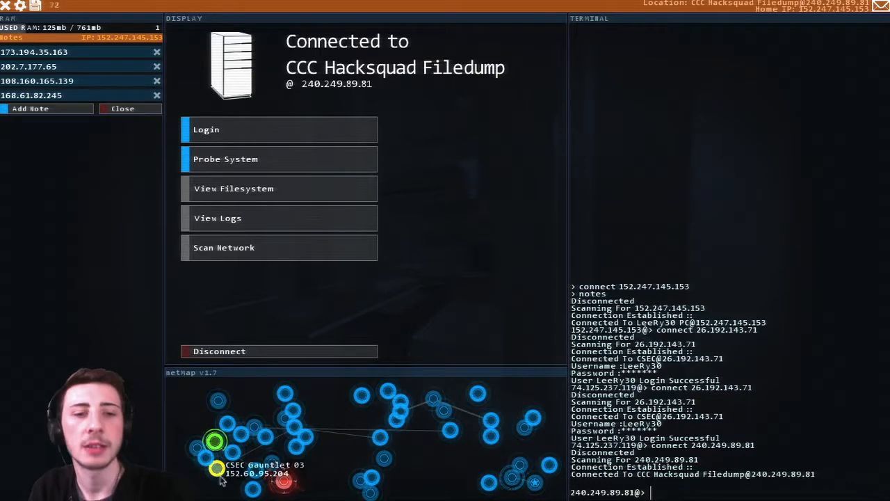
Connect to CSEC Gauntlet 03 and hop to another CSEC node for remote shells
left_click(215, 467)
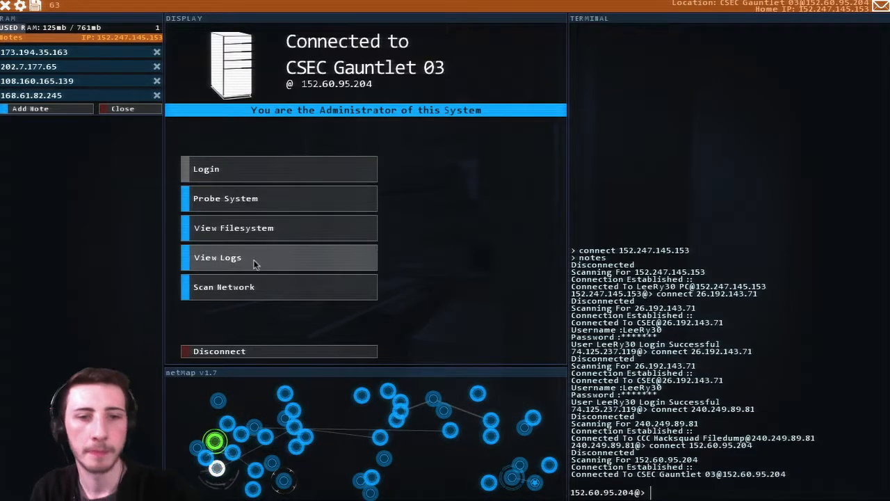
mouse_move(406, 263)
type("shell")
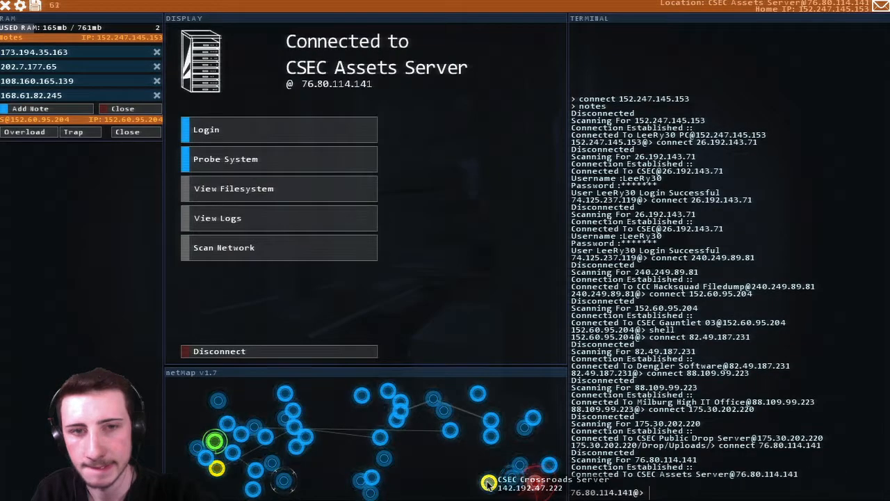
left_click(488, 482)
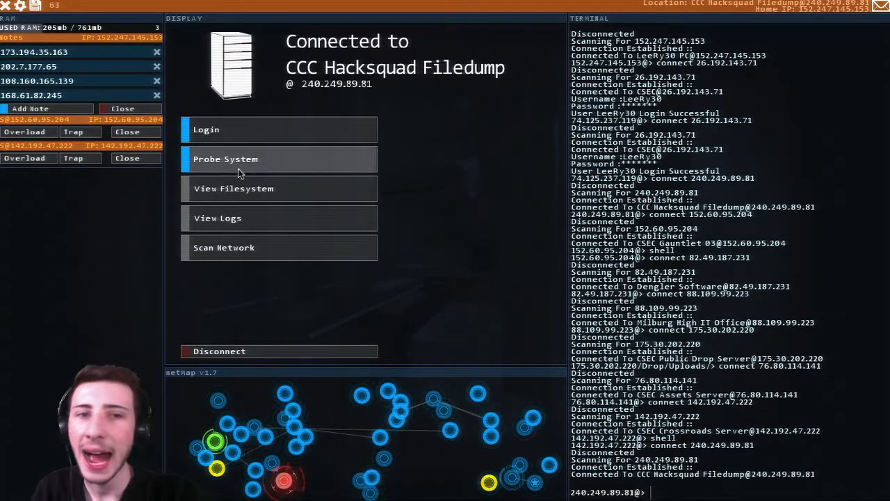
Probe the filedump's ports, run WebServerWorm on port 80 and begin the SSH crack command
left_click(278, 158)
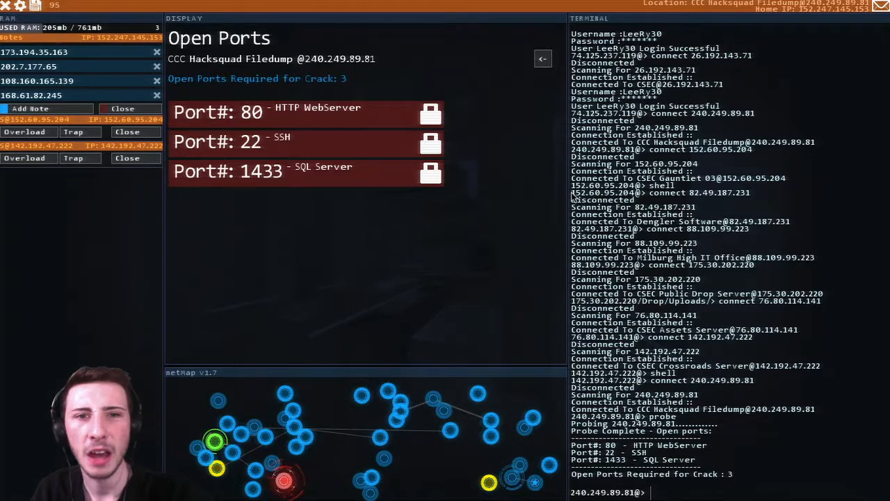
type("WebServerWorm")
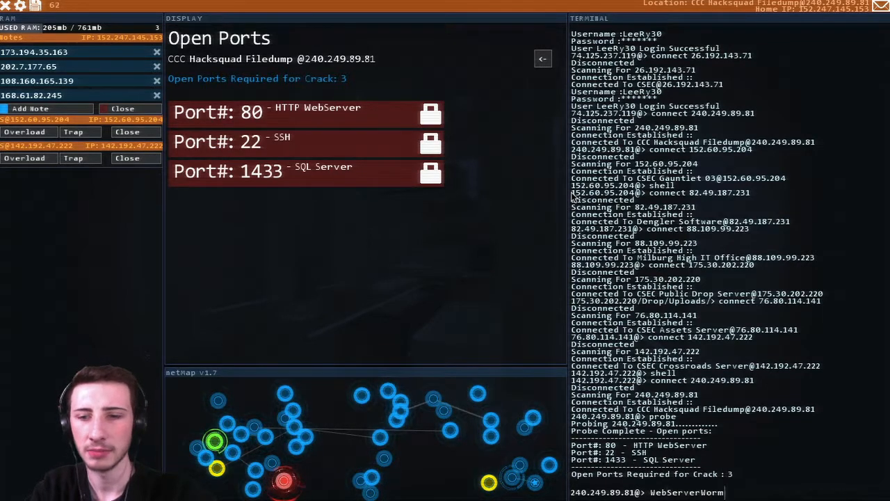
type("80")
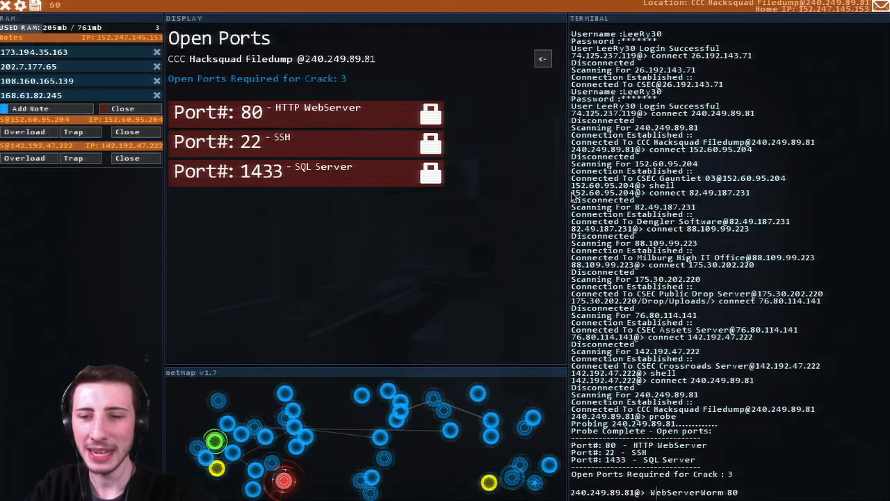
type("ssh")
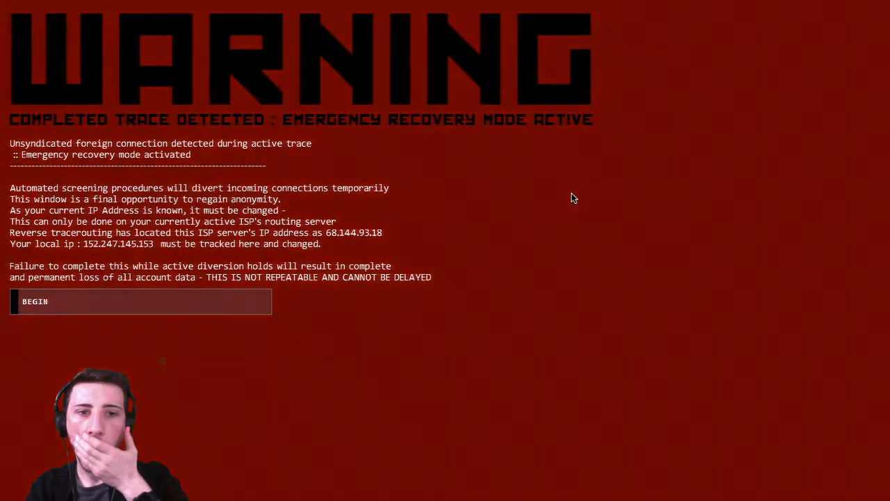
mouse_move(568, 212)
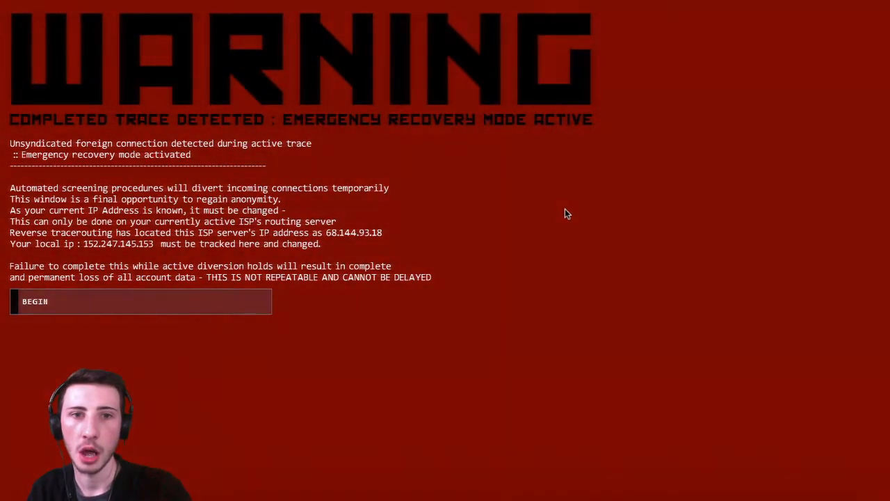
mouse_move(221, 306)
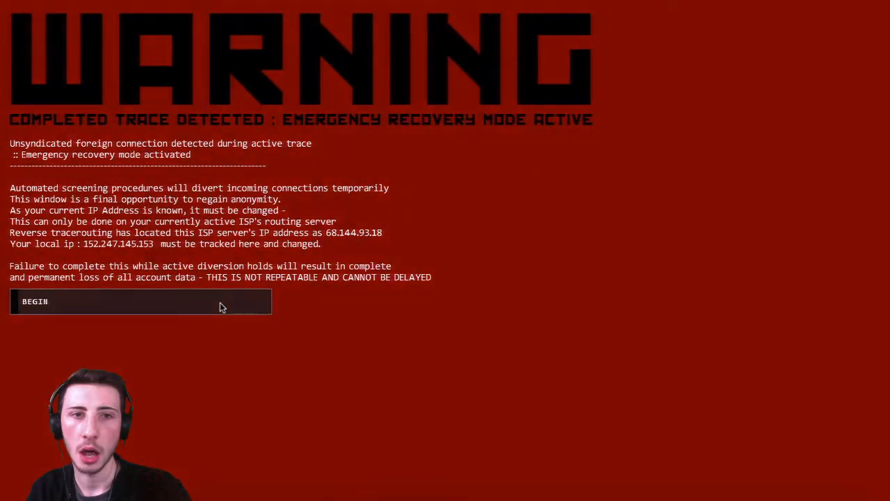
Begin the emergency IP reset sequence from the trace WARNING screen
left_click(139, 300)
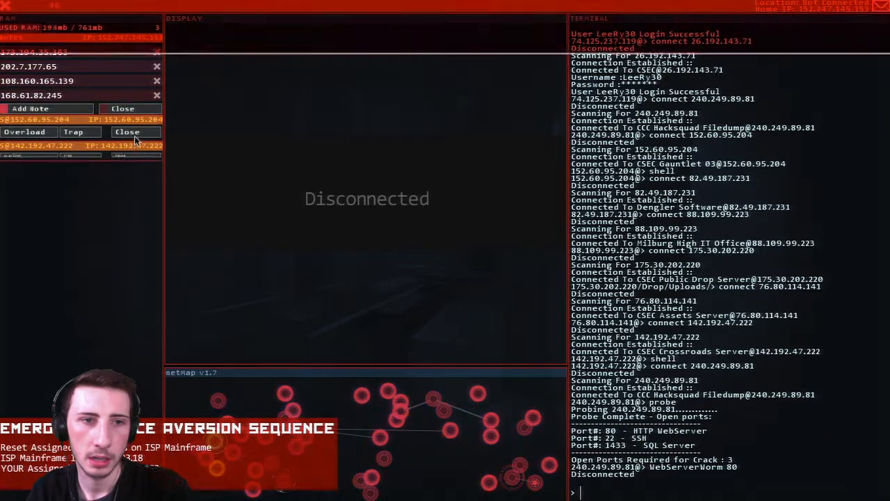
left_click(128, 132)
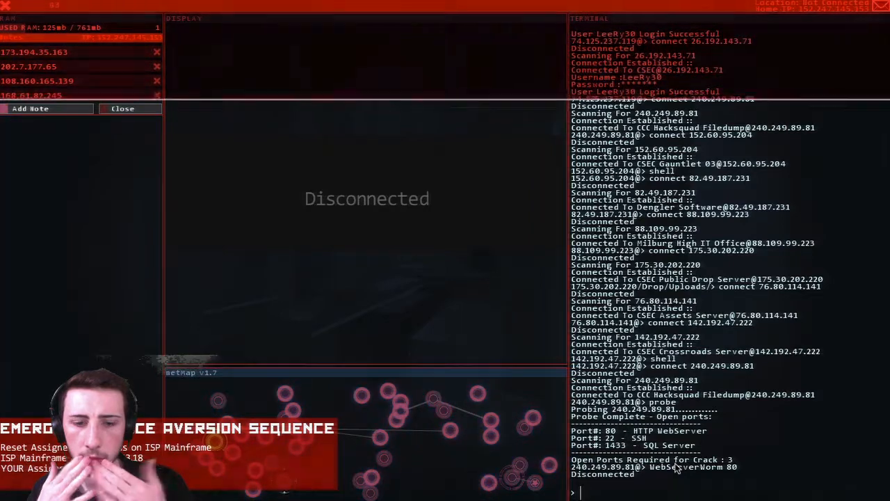
type("f")
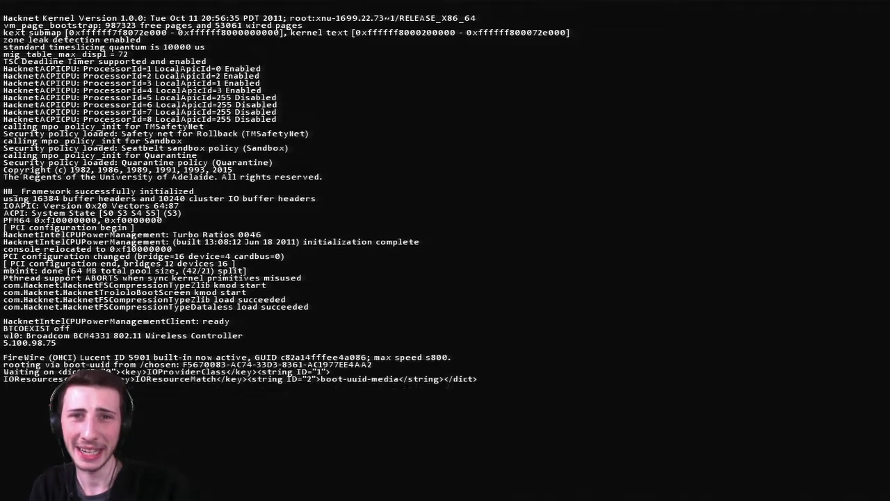
Scroll past the kernel boot log while the desktop finishes loading
scroll("down", 3)
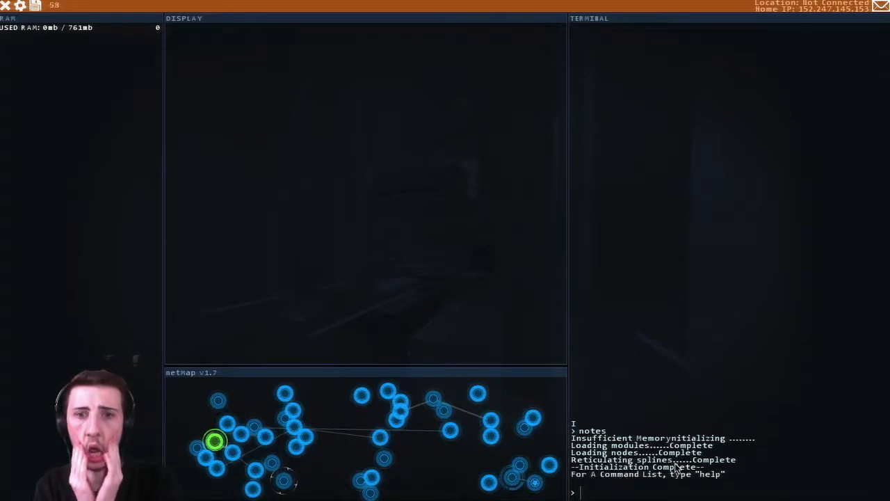
Connect to 152.247.145.153 and reopen the Red Line message in the mailbox
type("connect 152.247.145.153")
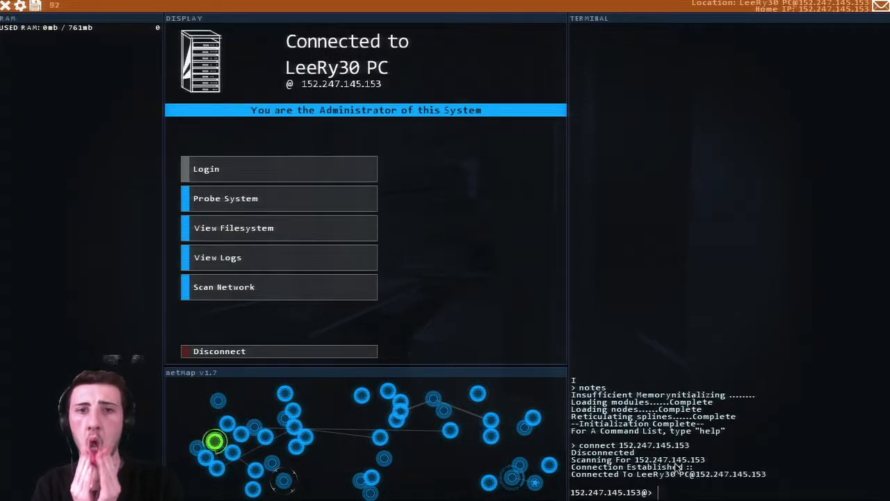
mouse_move(508, 250)
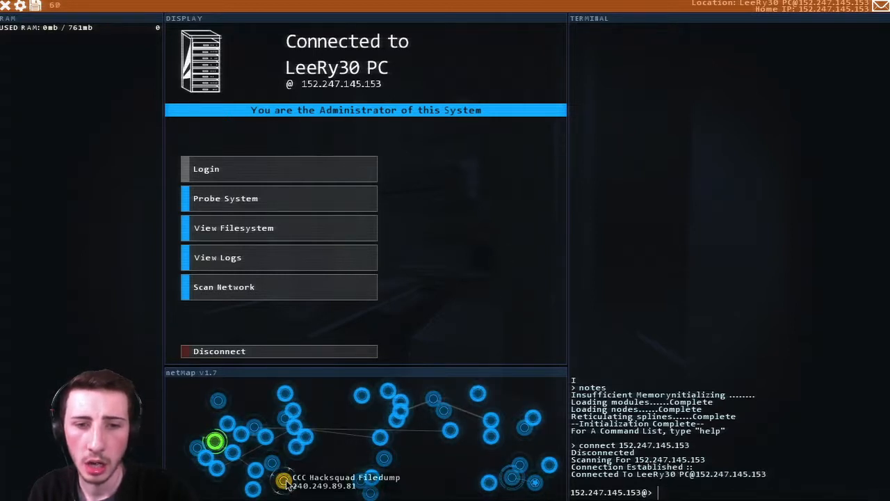
mouse_move(512, 478)
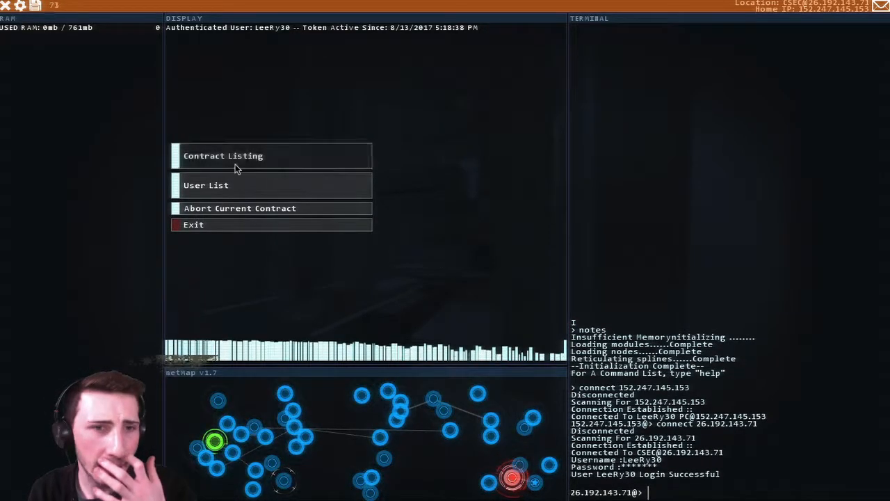
left_click(223, 156)
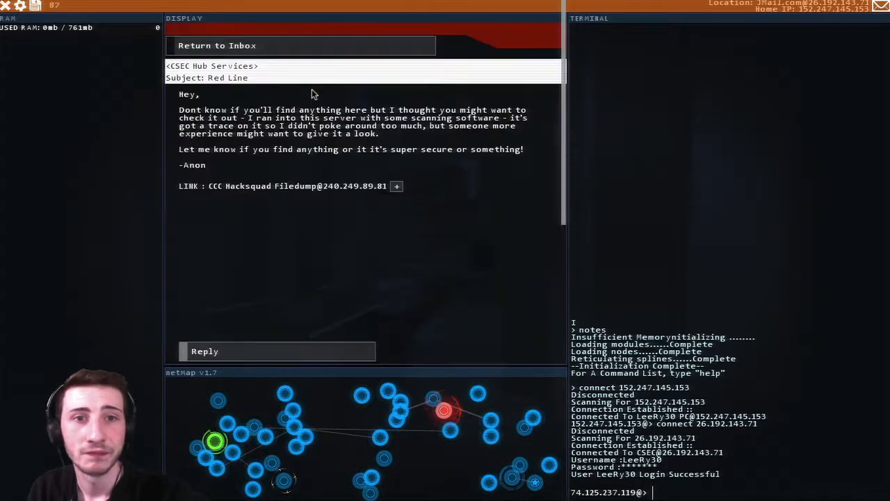
mouse_move(362, 291)
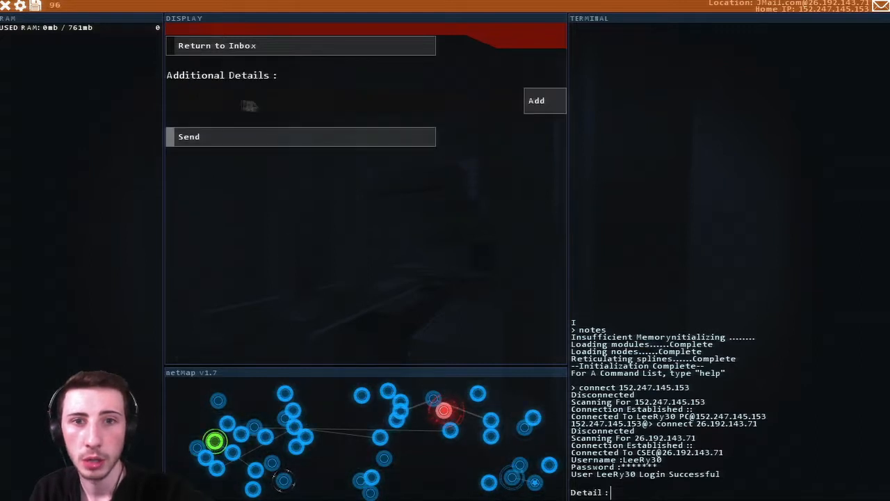
Reply 'Yo, what th... That trace was insanely fast!' and reconnect to the CSEC contract hub
type("Yo")
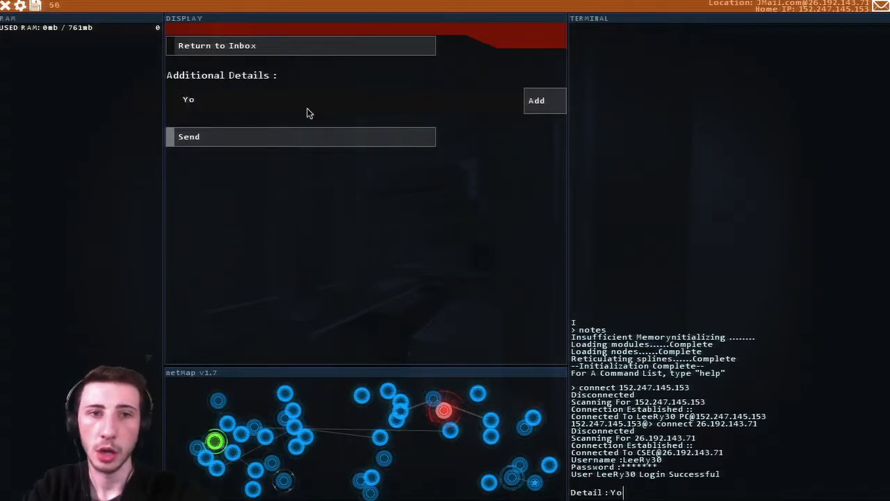
type(", what the heck?!")
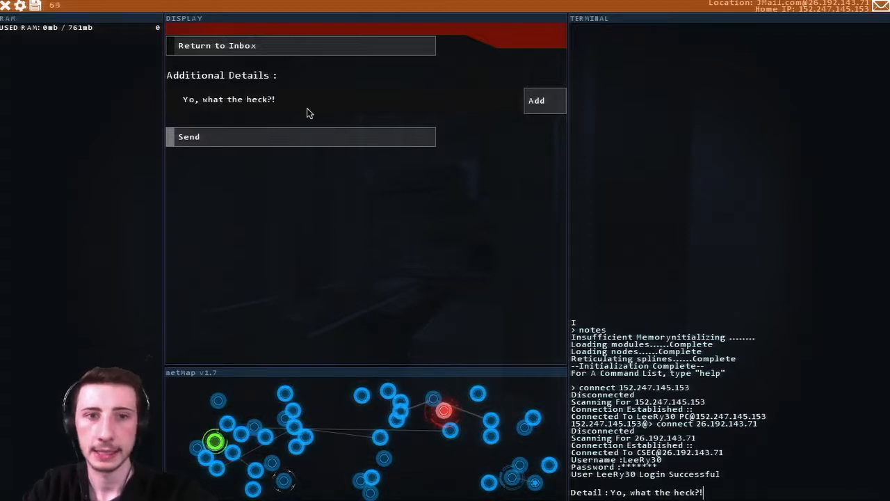
type("That trace")
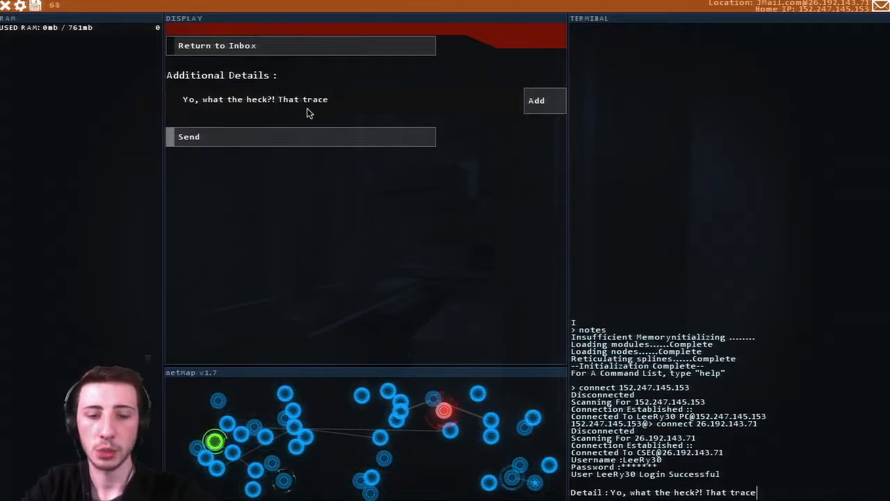
type("was insane!")
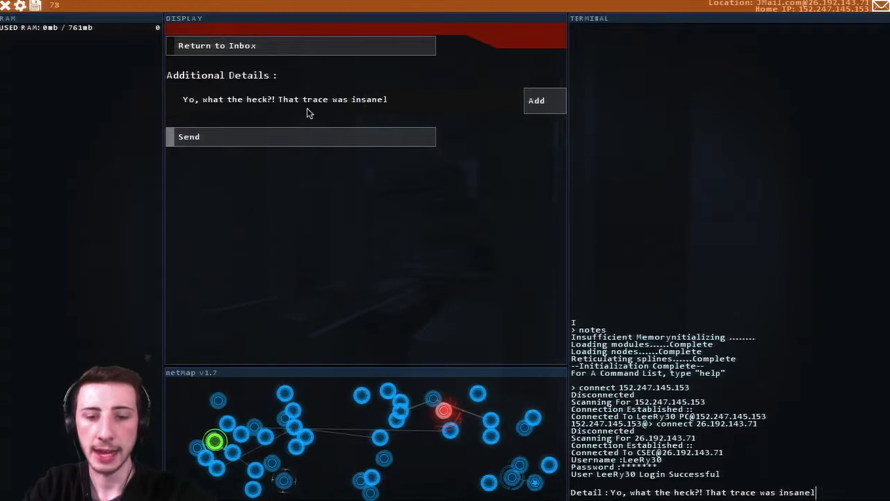
type("ly fast!")
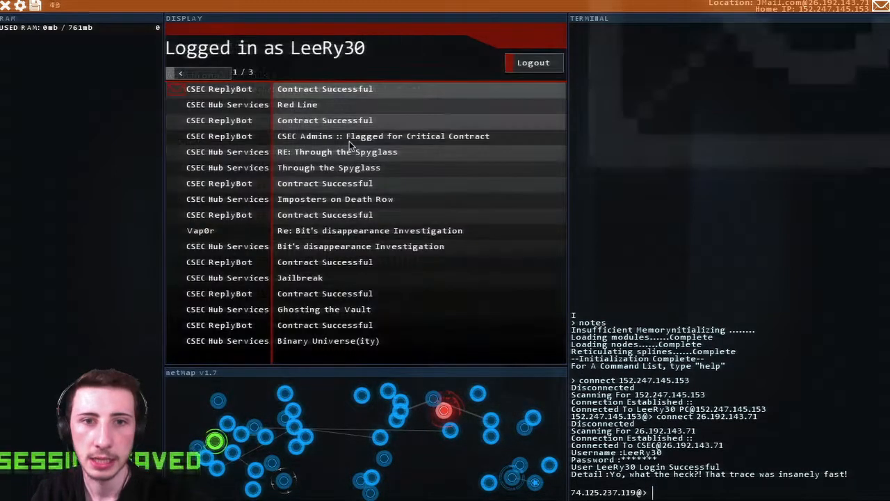
left_click(324, 89)
type("connect 26.192.143.71")
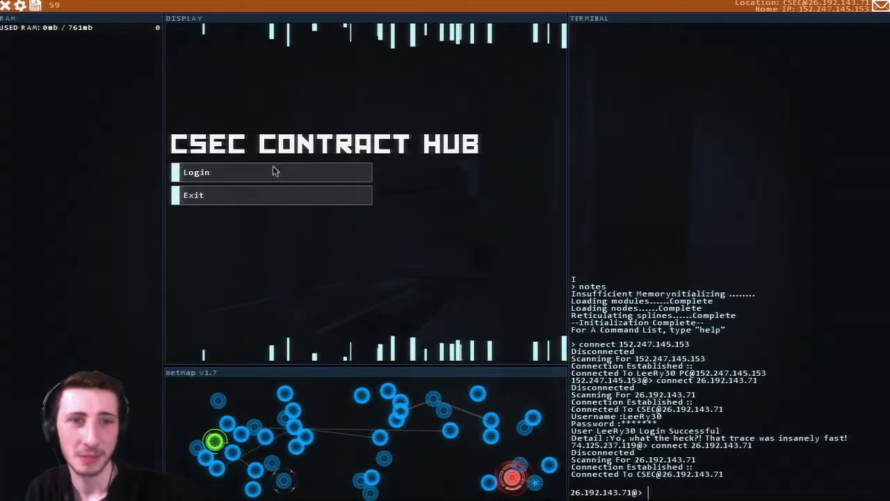
Log in to the hub, browse the contract listing and accept contract 1236 to wipe an academic record
left_click(271, 172)
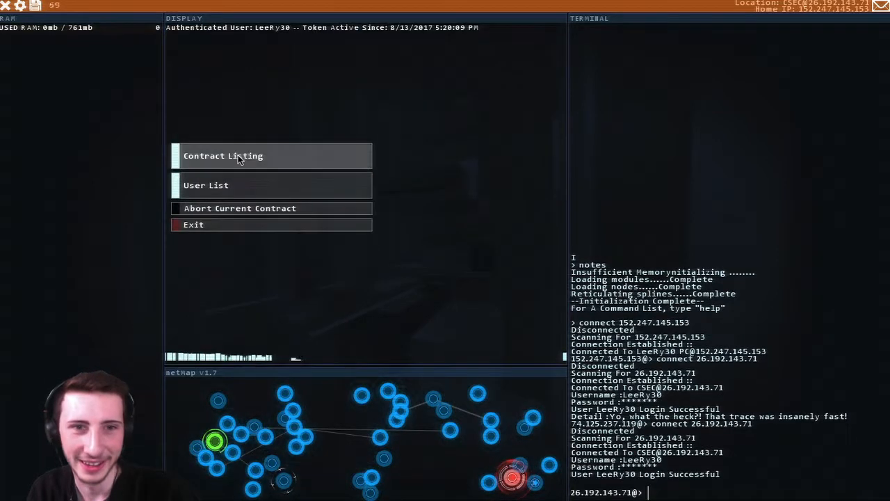
left_click(222, 156)
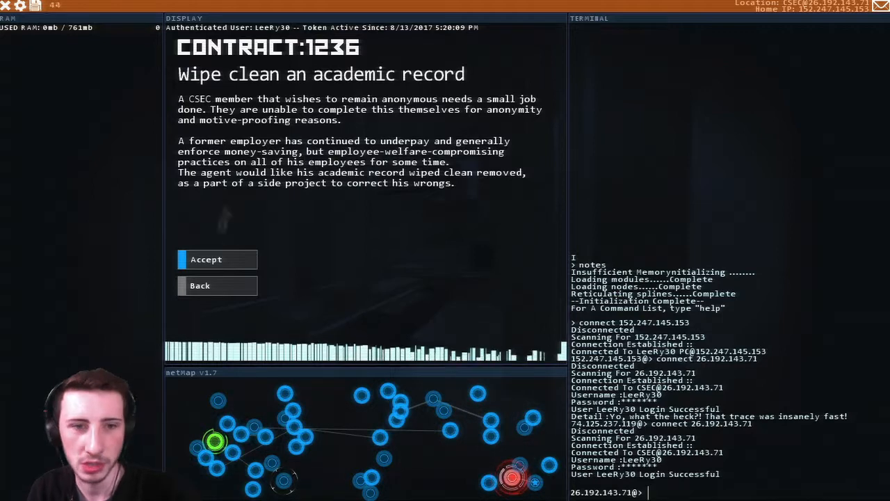
left_click(201, 285)
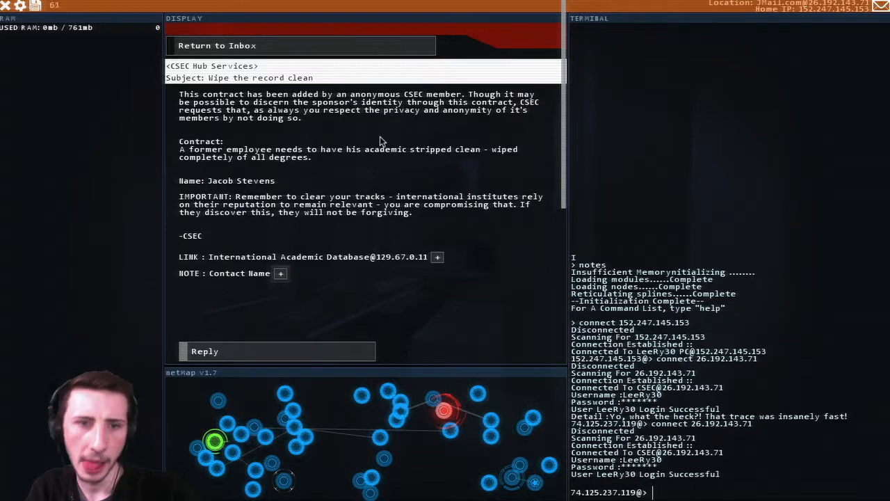
mouse_move(292, 278)
type("notes")
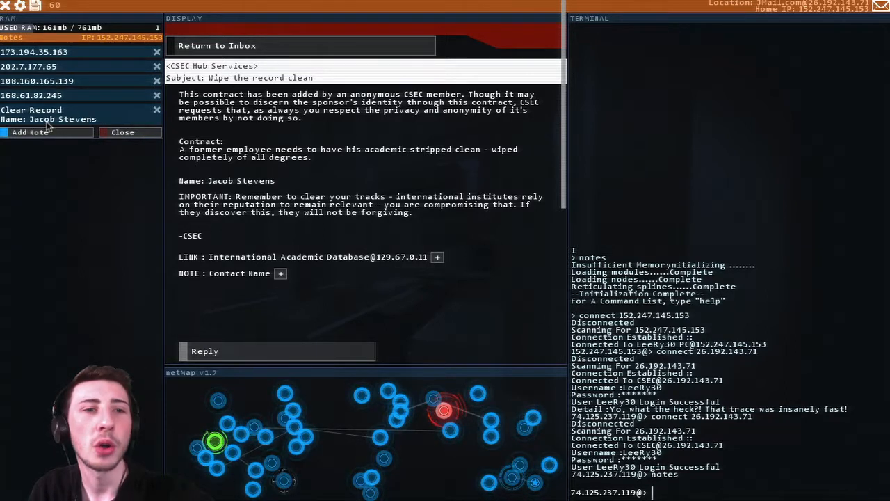
mouse_move(452, 263)
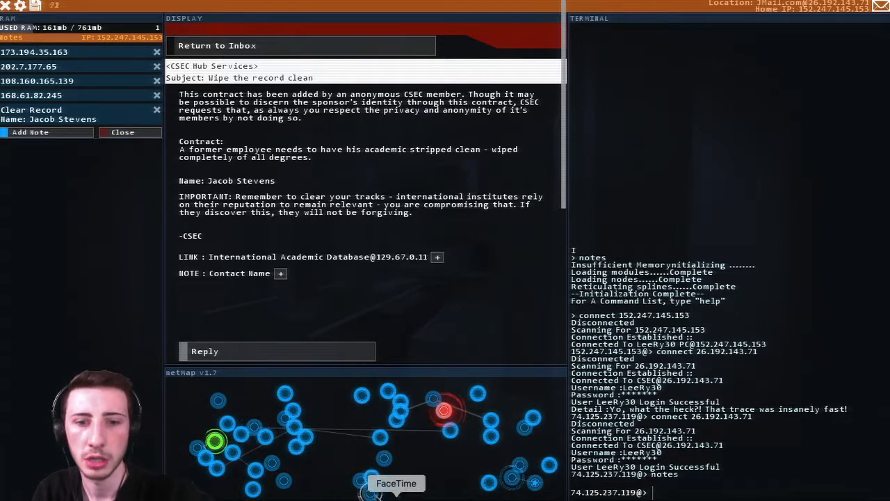
Connect to International Academic Database, probe its ports and firewall, then reconnect to it
left_click(428, 256)
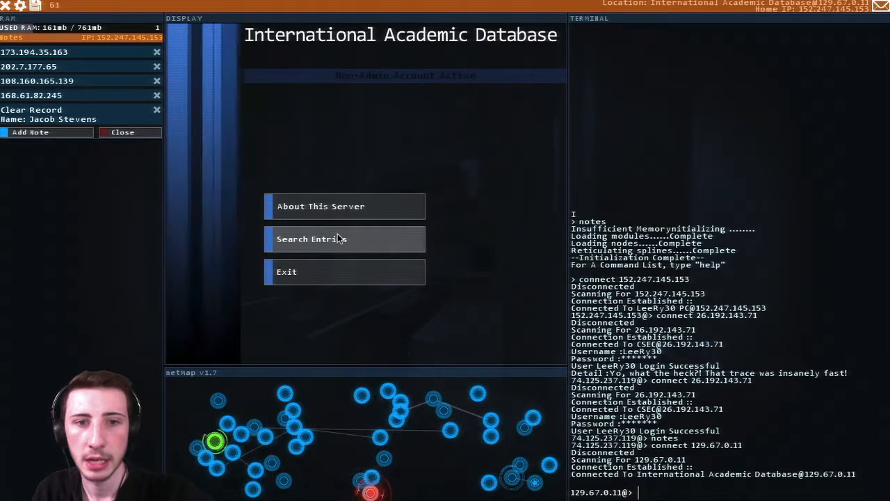
type("probe")
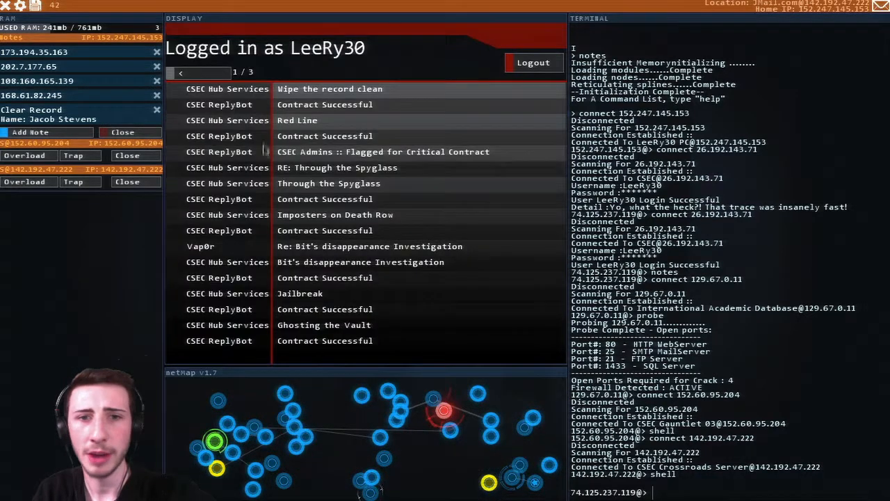
left_click(328, 89)
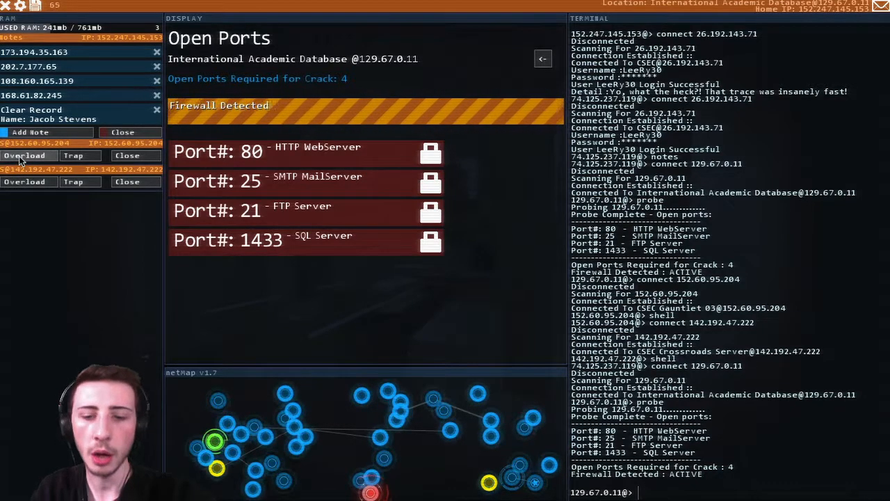
Run SMTPoverflow and analyze then solve the firewall to crack the academic server
type("analyze")
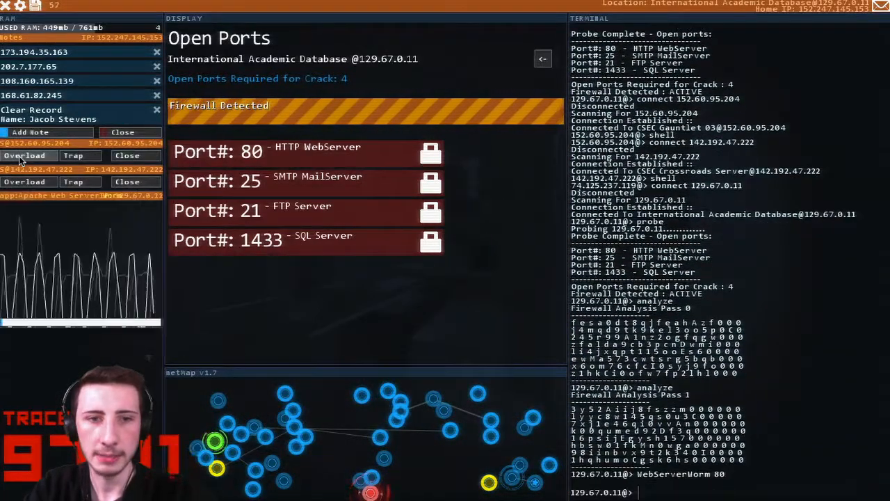
type("SMTPoverflow 25")
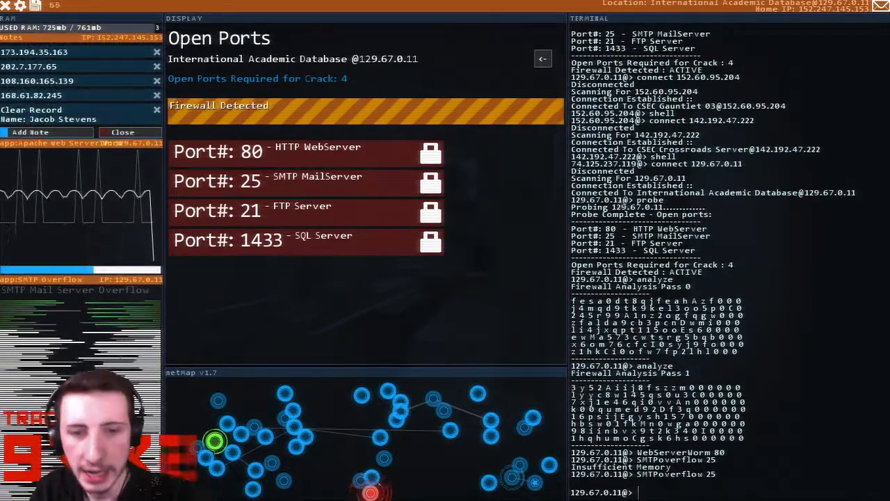
type("ana")
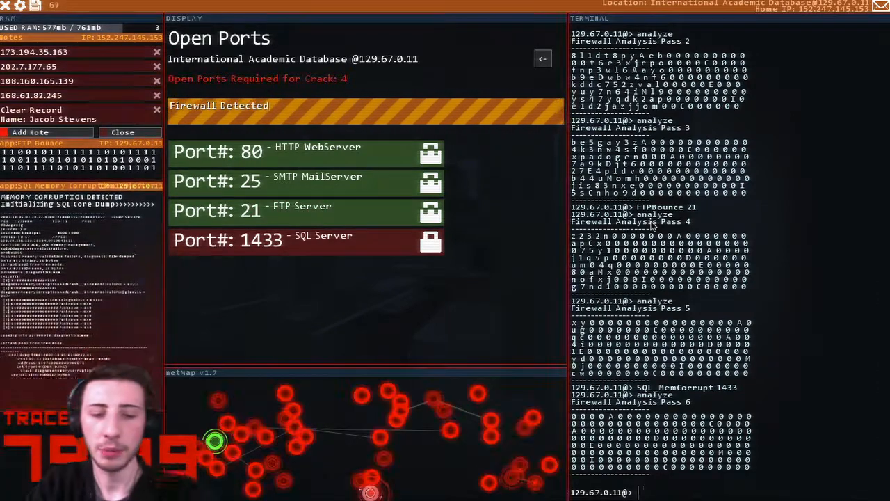
type("solve academic")
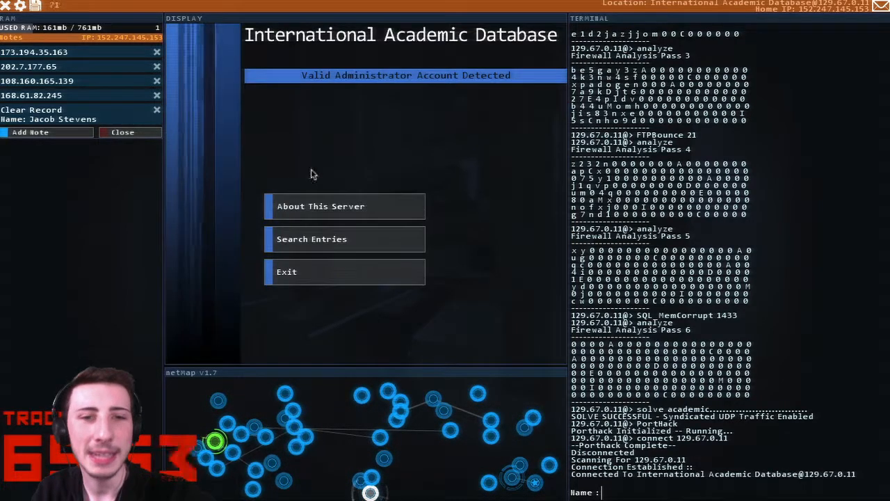
Exit the database page and view the server's file system as administrator
left_click(319, 206)
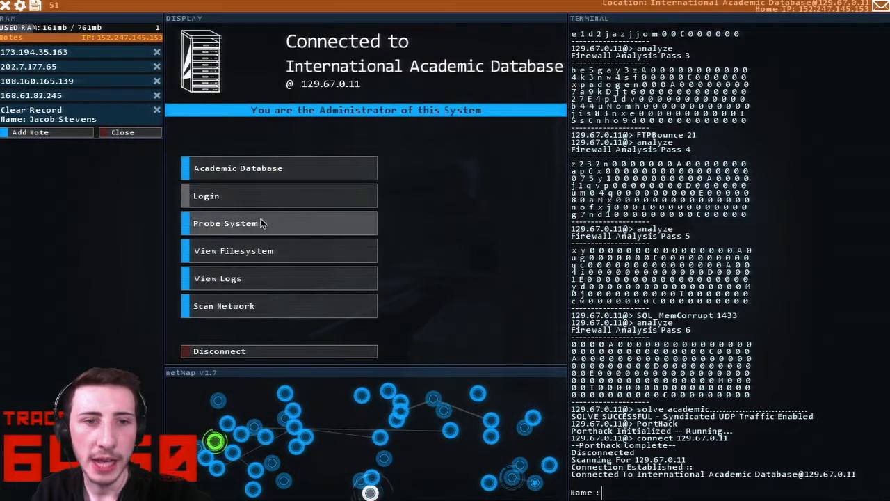
mouse_move(271, 250)
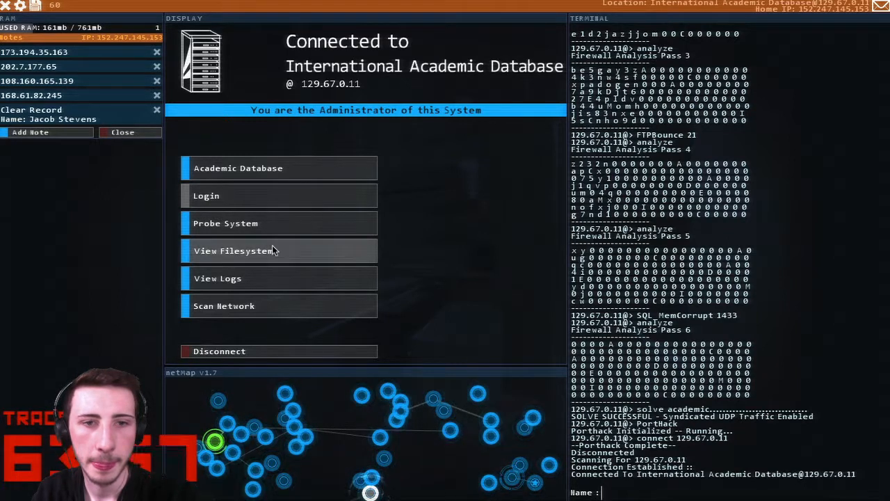
mouse_move(267, 278)
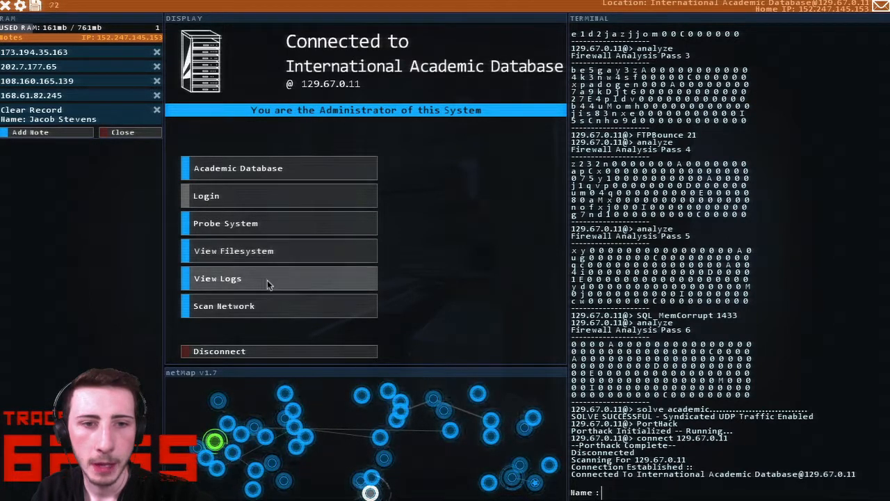
mouse_move(272, 250)
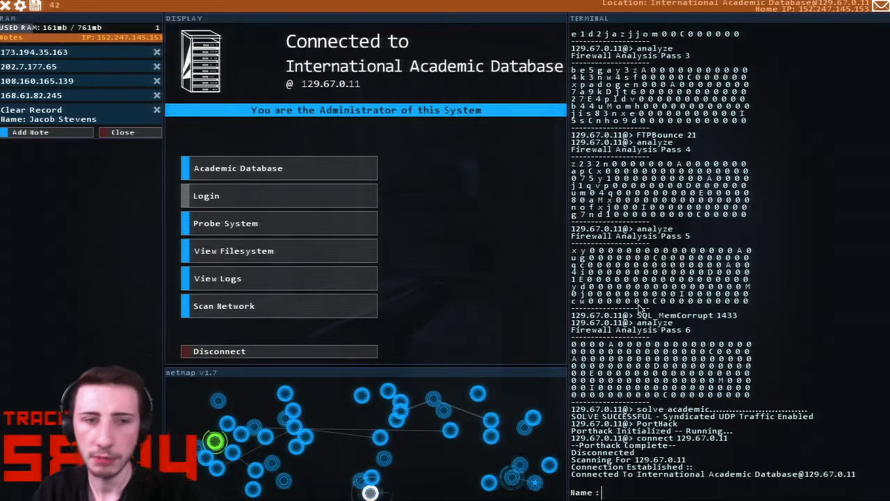
type("Jacob Stevens")
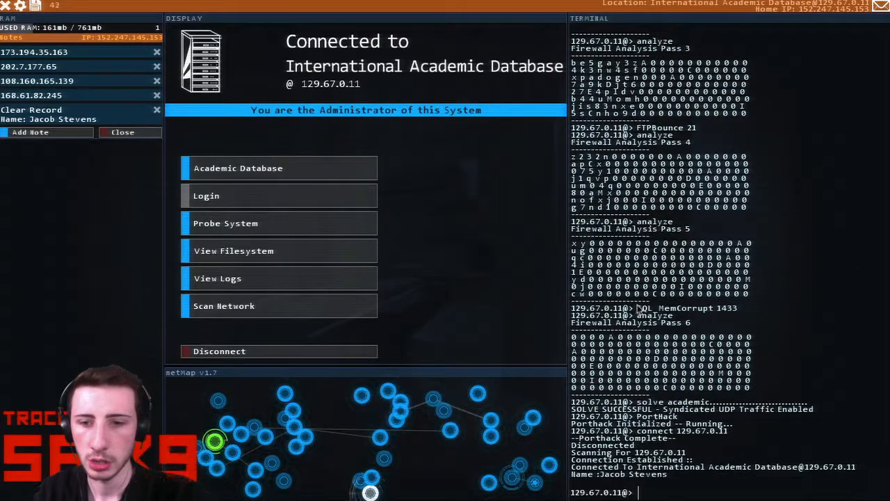
left_click(234, 251)
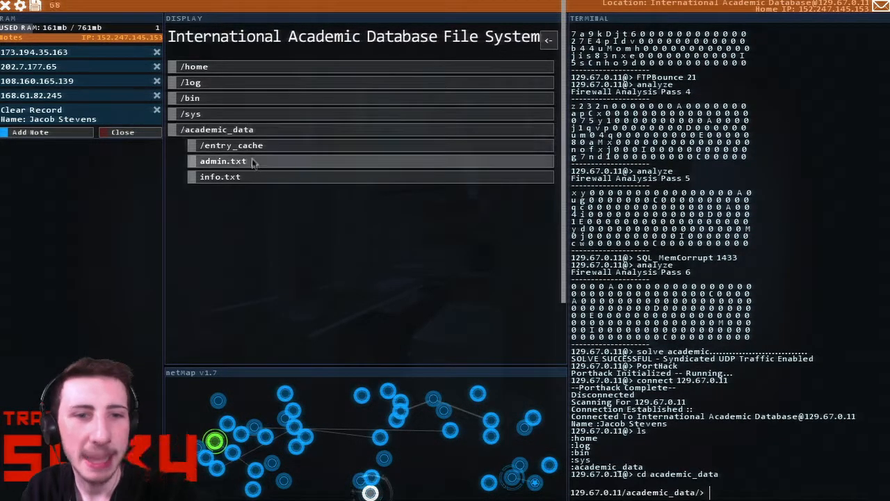
Read the admin.txt and info.txt notes in the academic_data folder
left_click(222, 162)
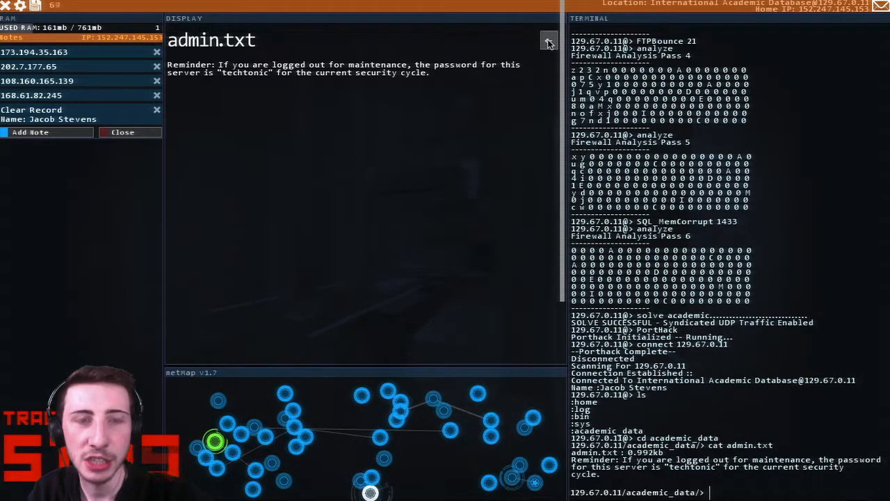
left_click(548, 41)
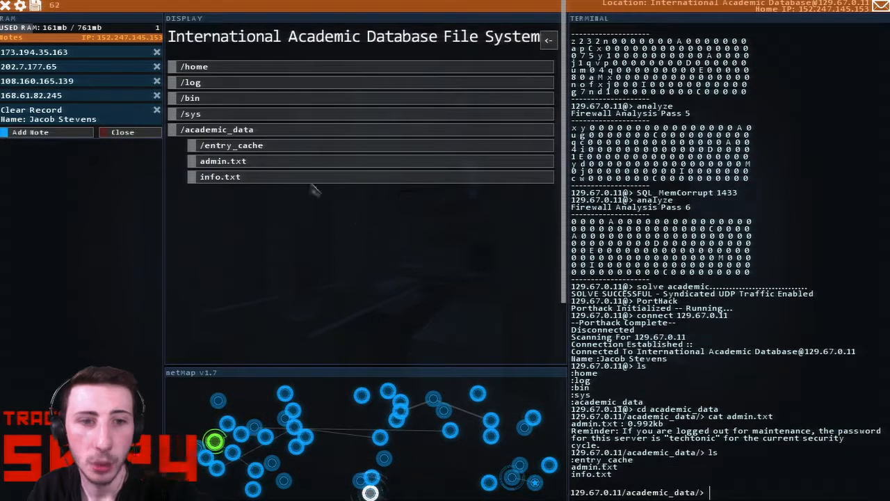
left_click(220, 177)
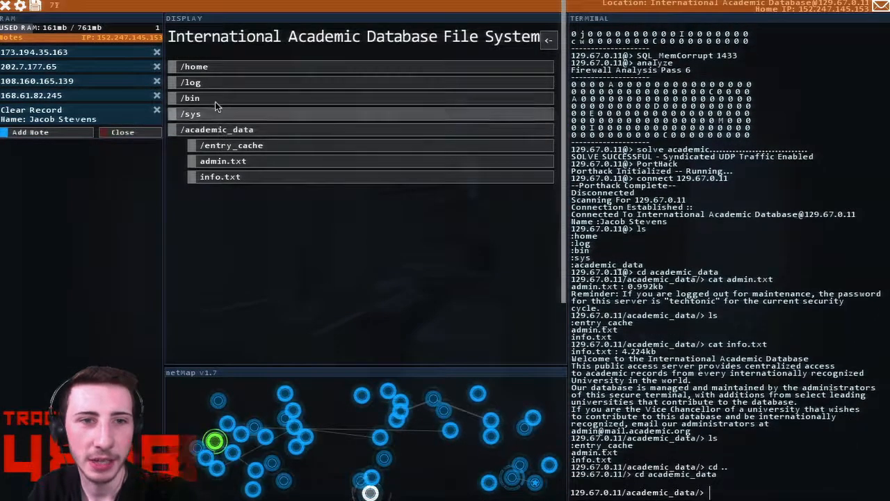
left_click(232, 146)
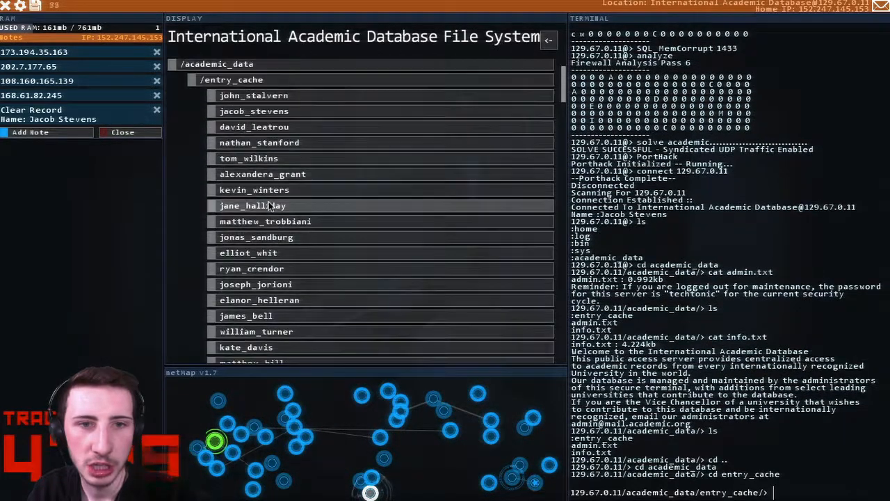
type("rm jacob_")
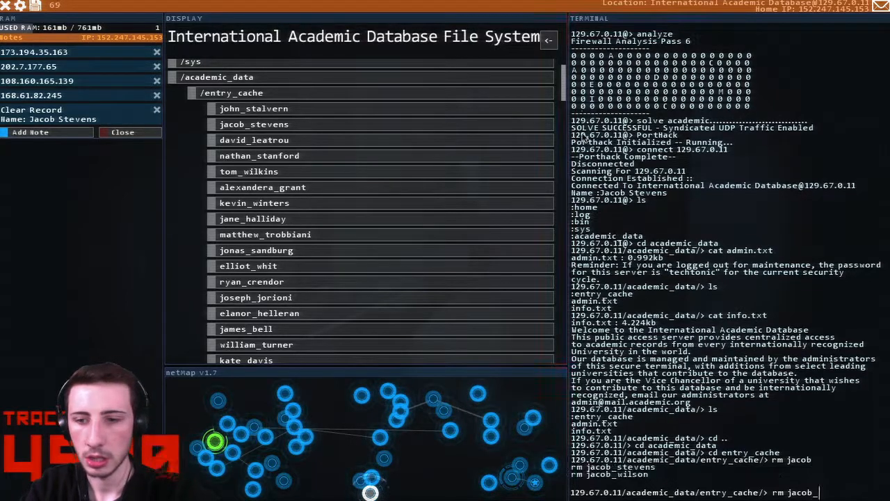
type("stevens")
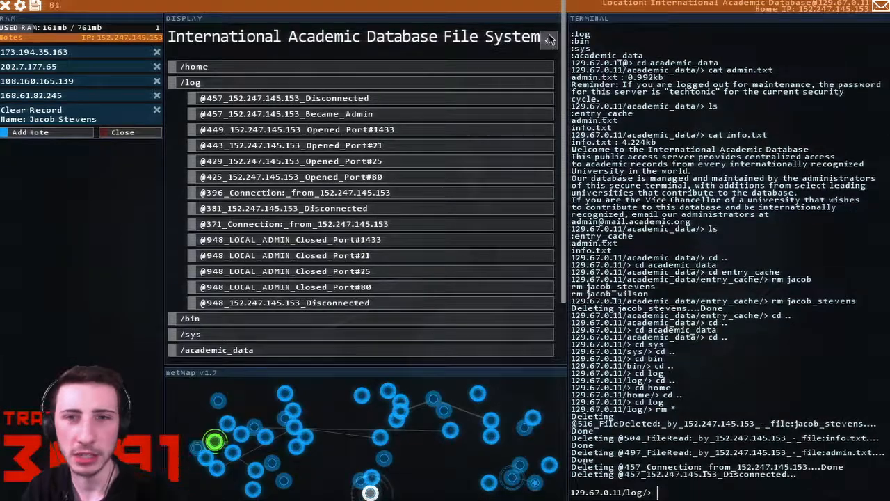
Wipe the /log entries with rm * and return to the server menu
left_click(548, 38)
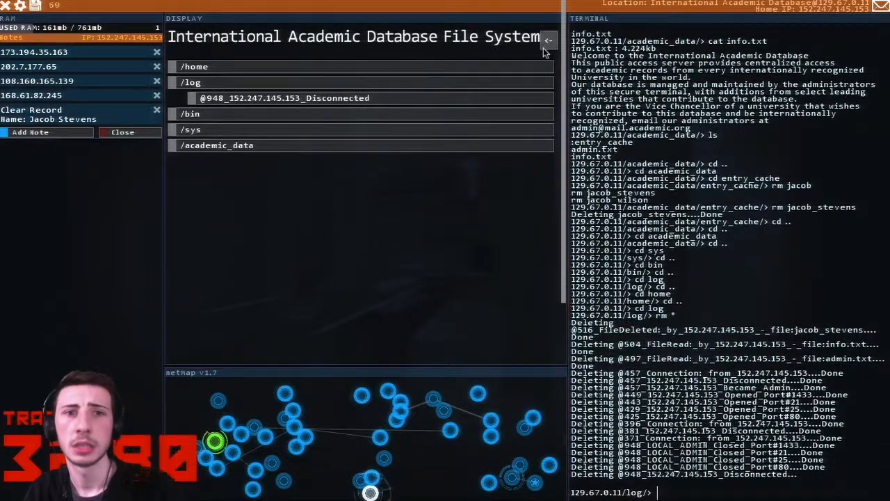
left_click(548, 41)
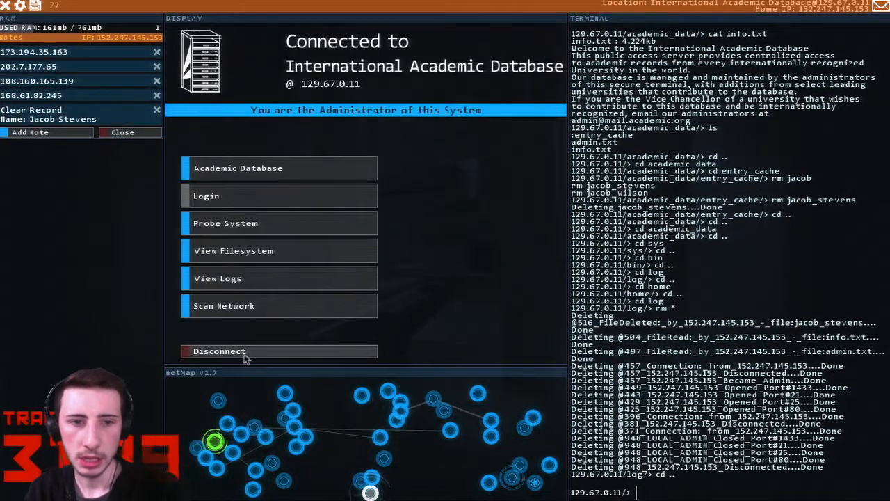
Disconnect, reply to the 'Wipe the record clean' email, and read the Contract Successful message
left_click(219, 350)
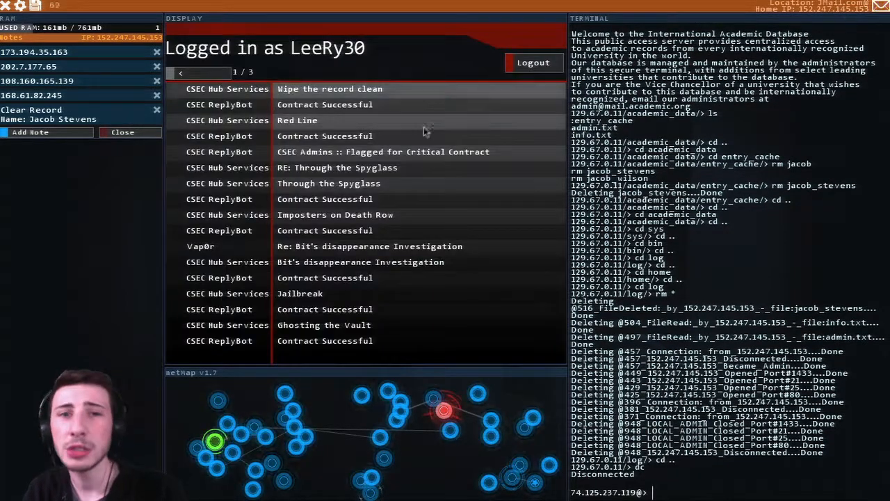
left_click(328, 89)
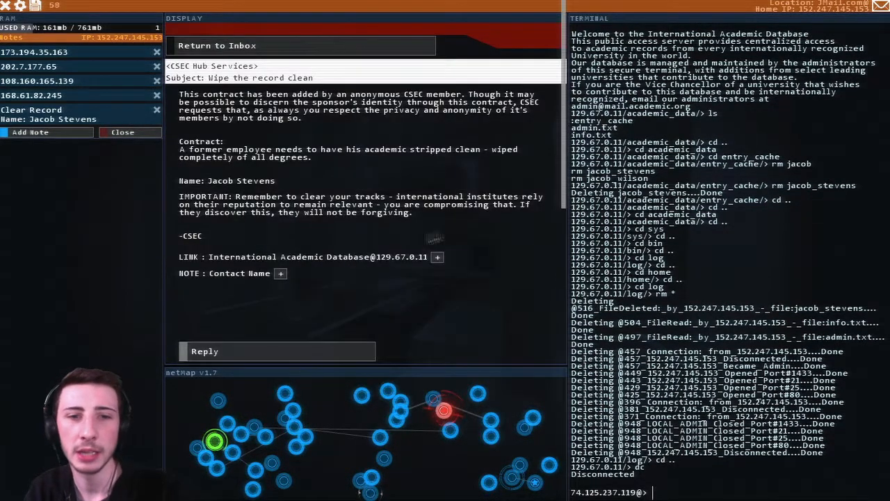
left_click(280, 351)
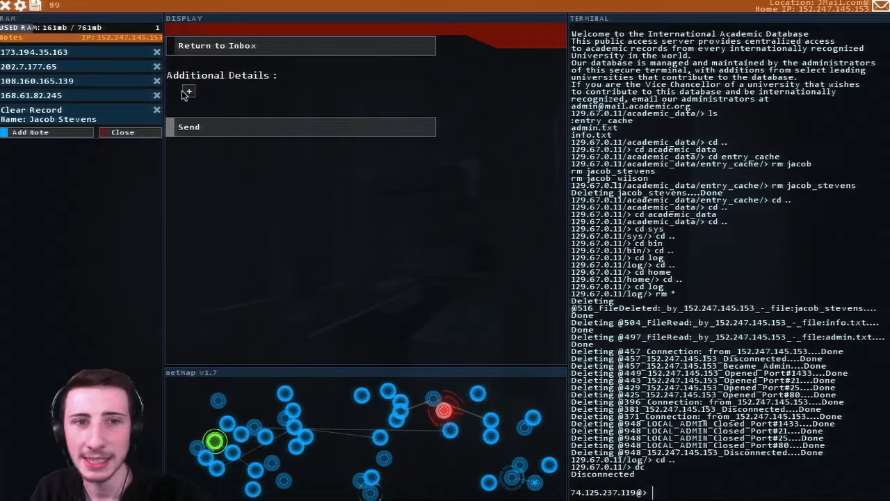
left_click(188, 92)
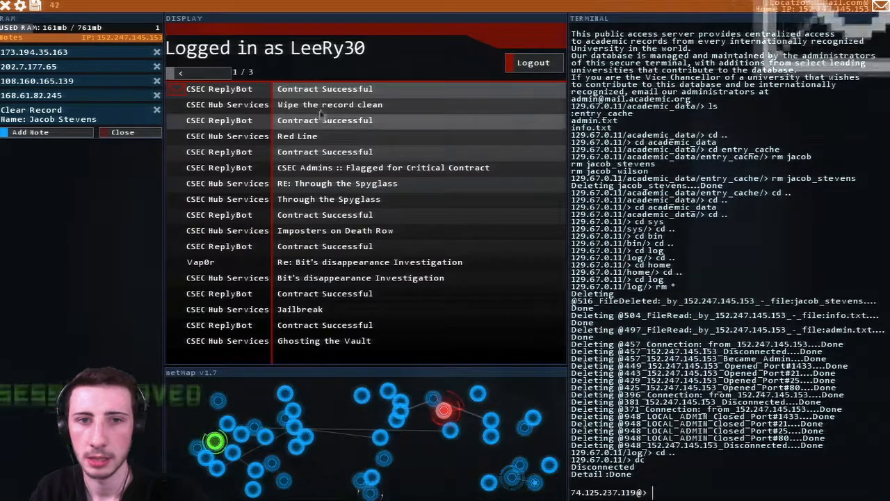
left_click(324, 89)
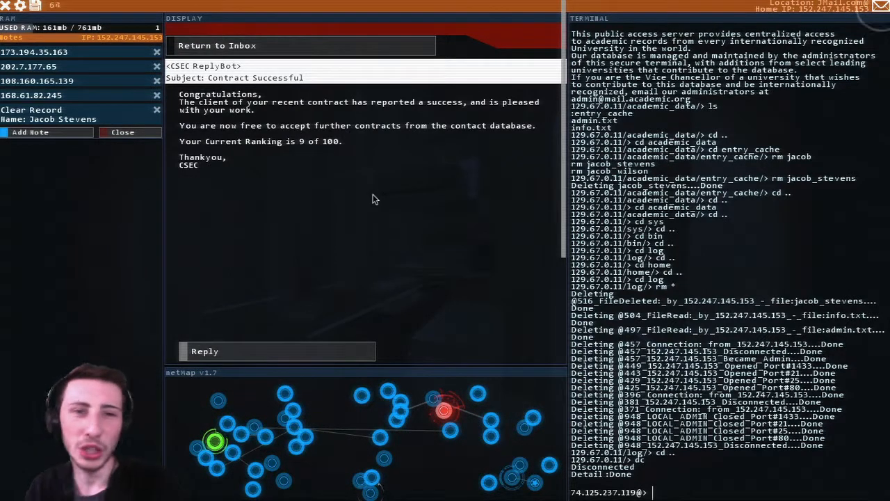